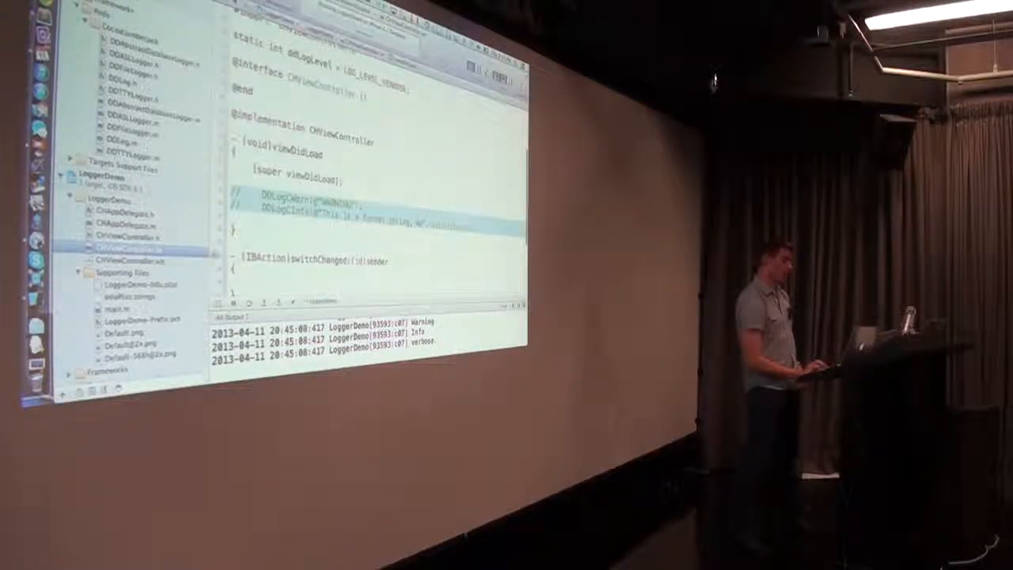
# In switchChanged:, begin typing BOOL logLevel = self.logSwitch.isOn with an if (logLevel) block
pyautogui.scroll(-3)
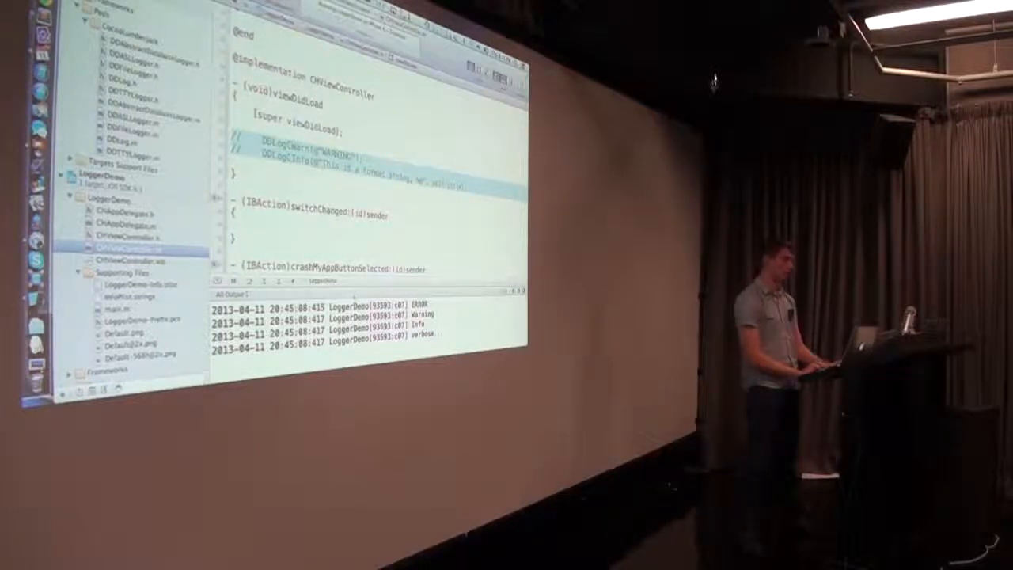
pyautogui.scroll(-3)
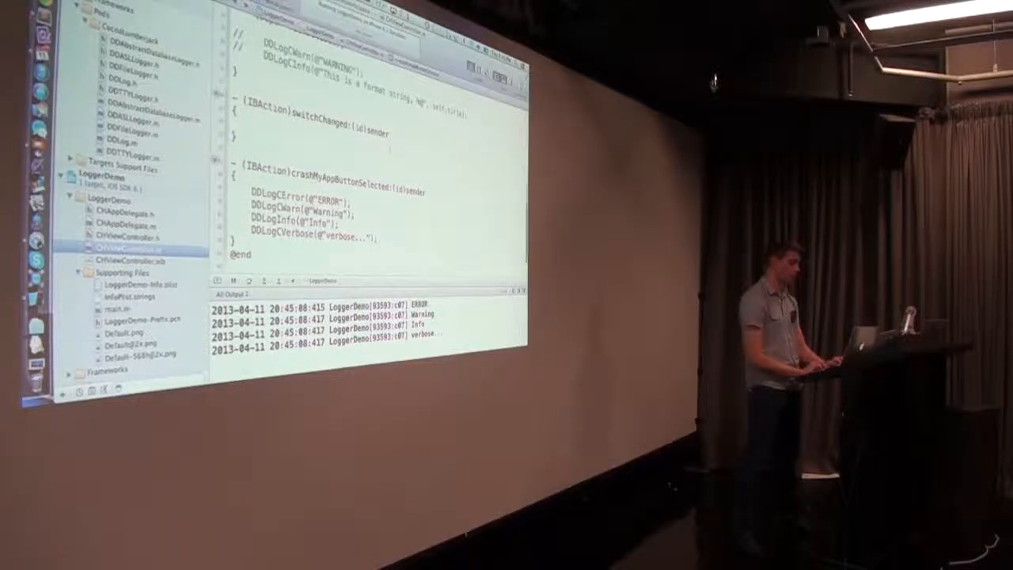
pyautogui.scroll(3)
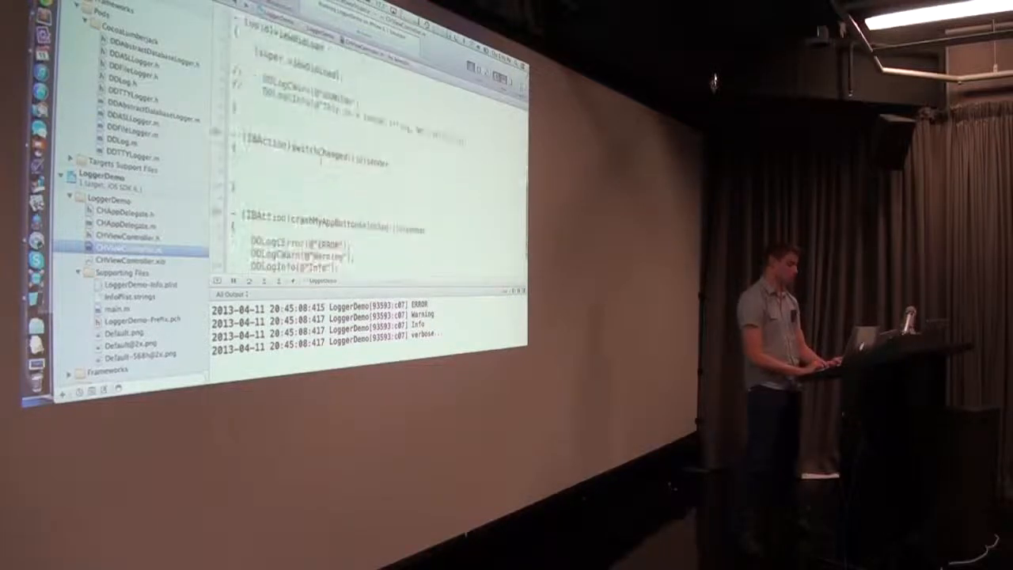
pyautogui.scroll(-3)
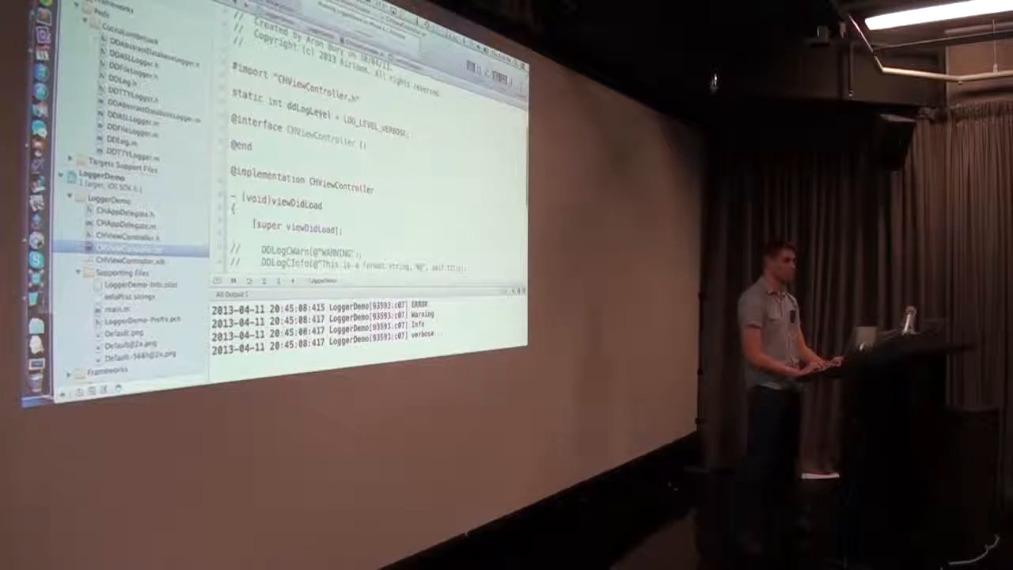
pyautogui.scroll(-3)
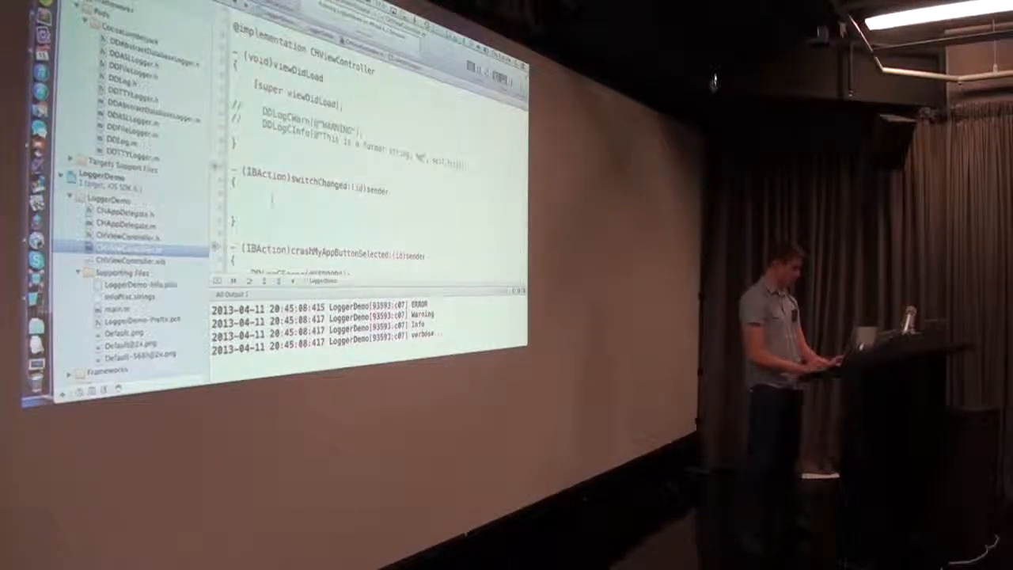
pyautogui.write('BOOL lo')
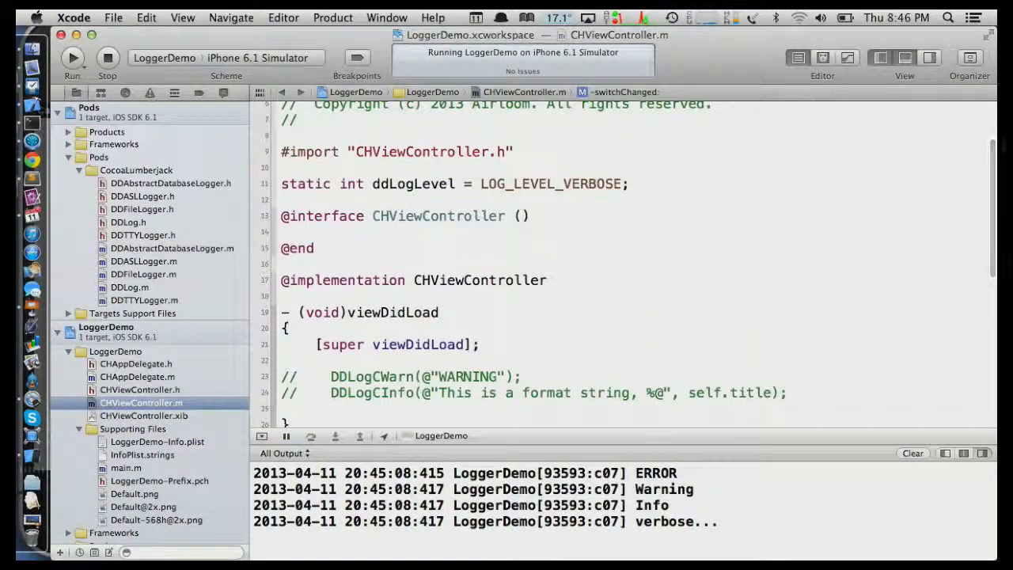
# Set ddLogLevel = LOG_LEVEL_VERBOSE in the if block and LOG_LEVEL_OFF in a new else block
pyautogui.write('DDLog')
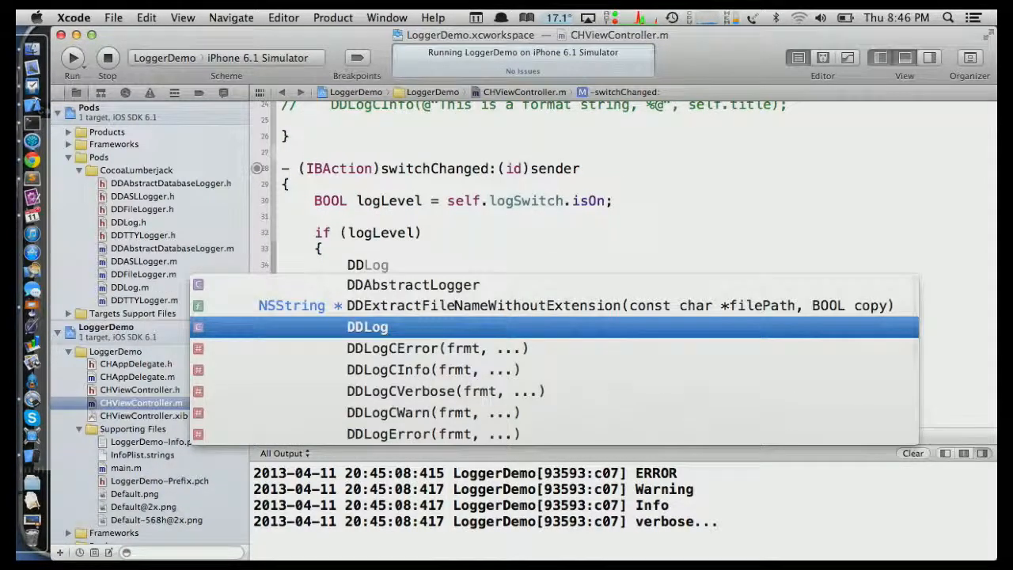
pyautogui.write('ddLogLevel =')
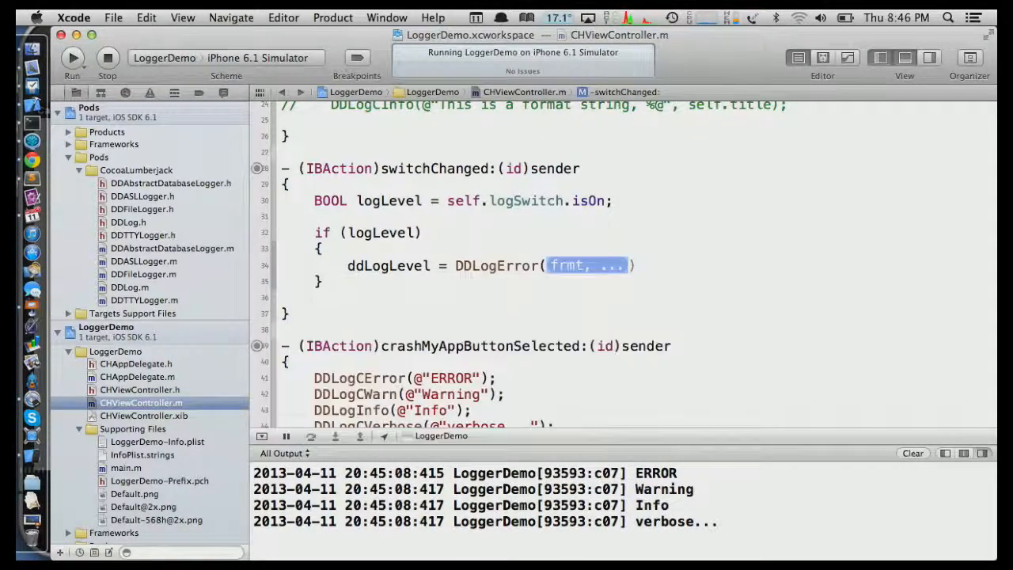
pyautogui.scroll(3)
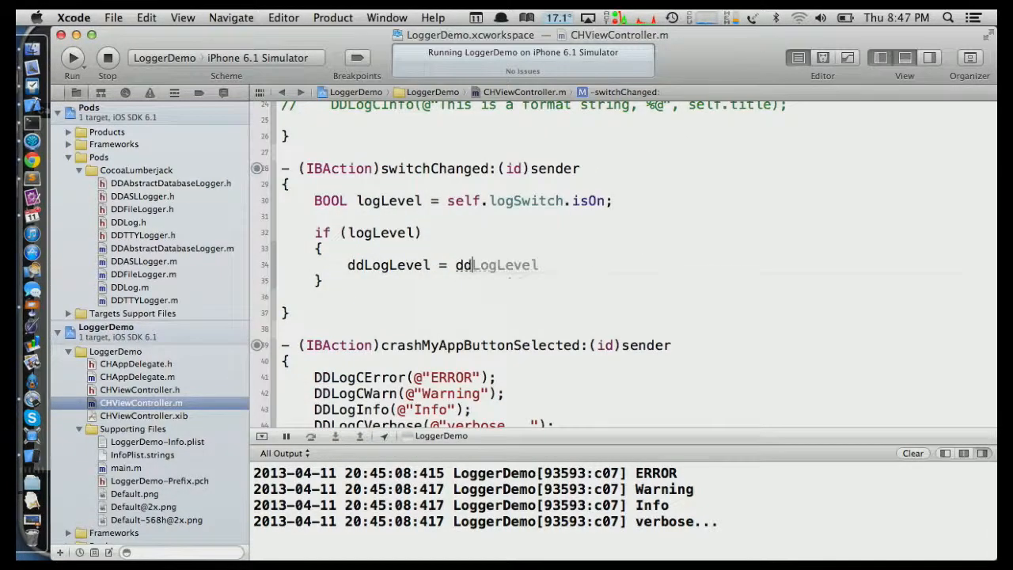
pyautogui.scroll(3)
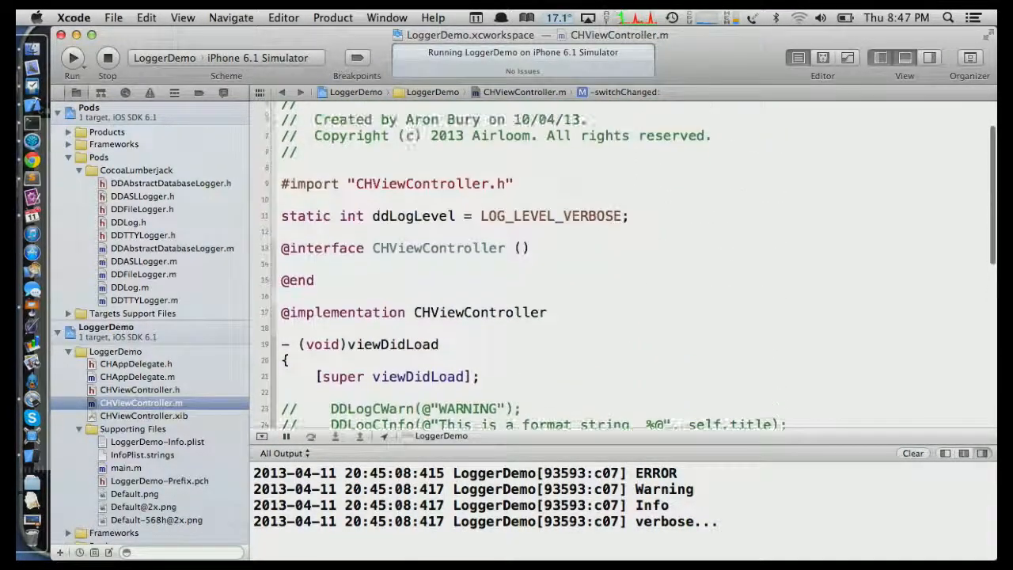
pyautogui.scroll(-3)
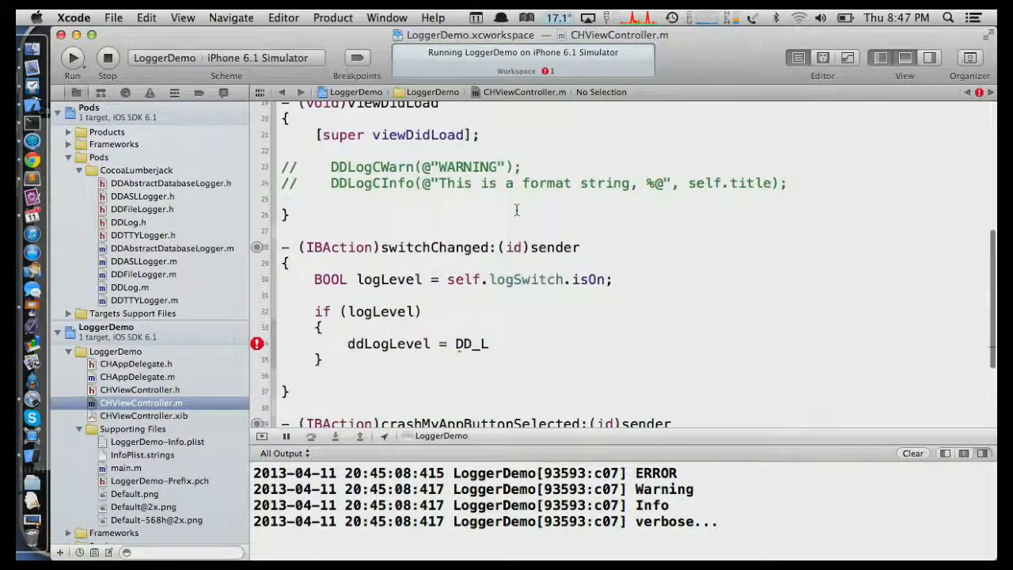
pyautogui.write('OG_LEVEL_VERBOSE;')
pyautogui.click(635, 376)
pyautogui.write('else')
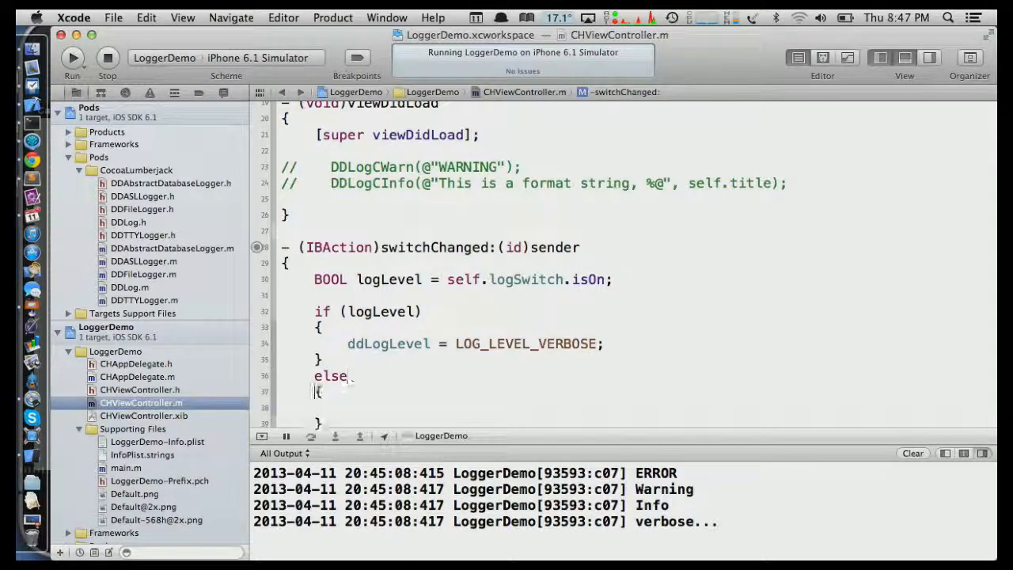
pyautogui.write('ddLogLevel = LOG_LEVEL_OFF;')
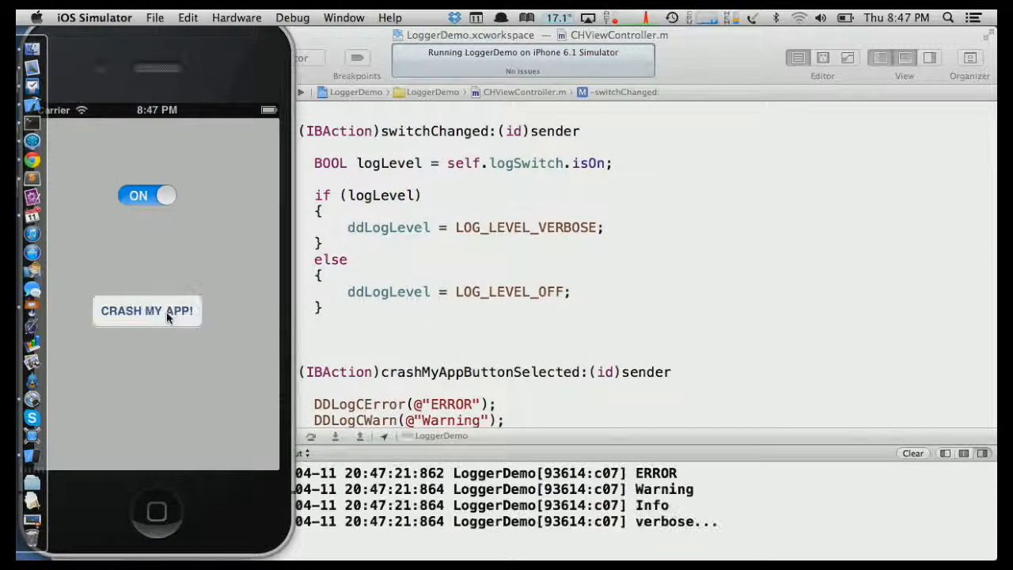
# Flip the LoggerDemo log switch from ON to OFF in the Simulator
pyautogui.click(147, 195)
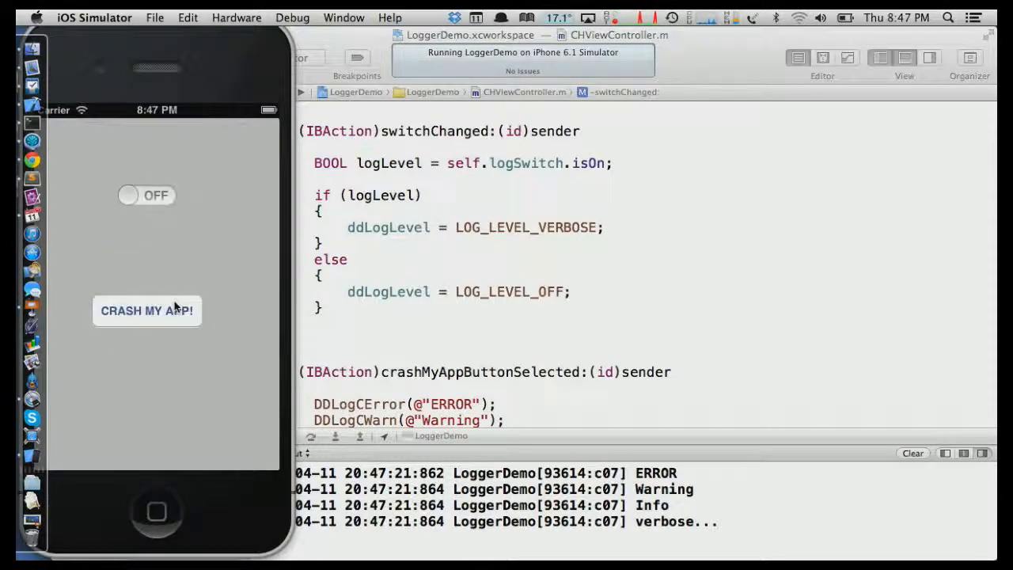
pyautogui.moveTo(385, 255)
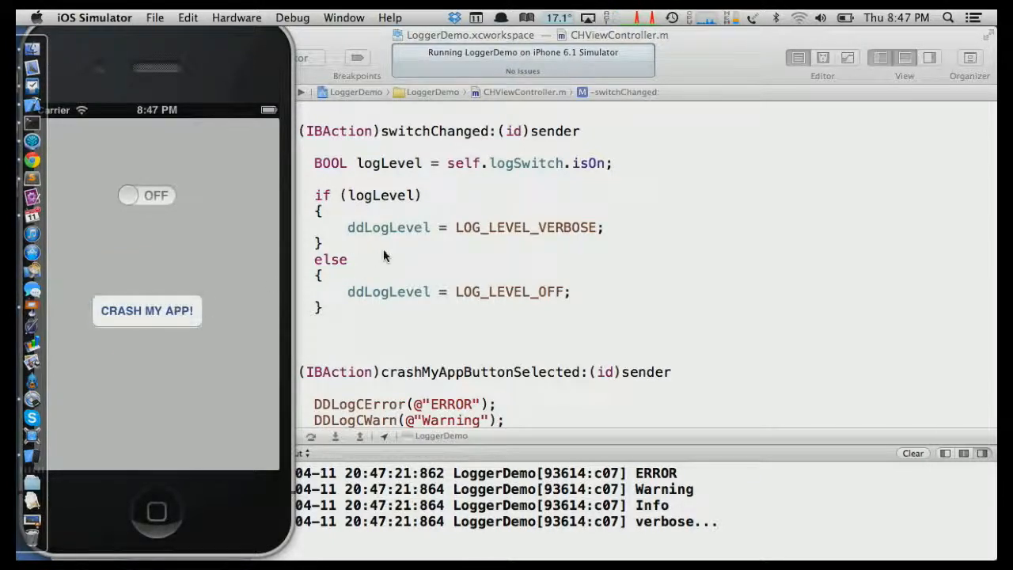